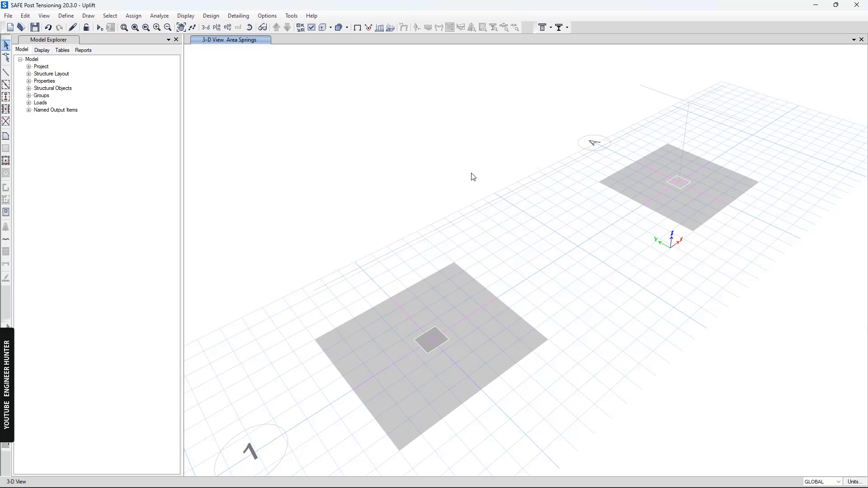
mouse_move(541, 254)
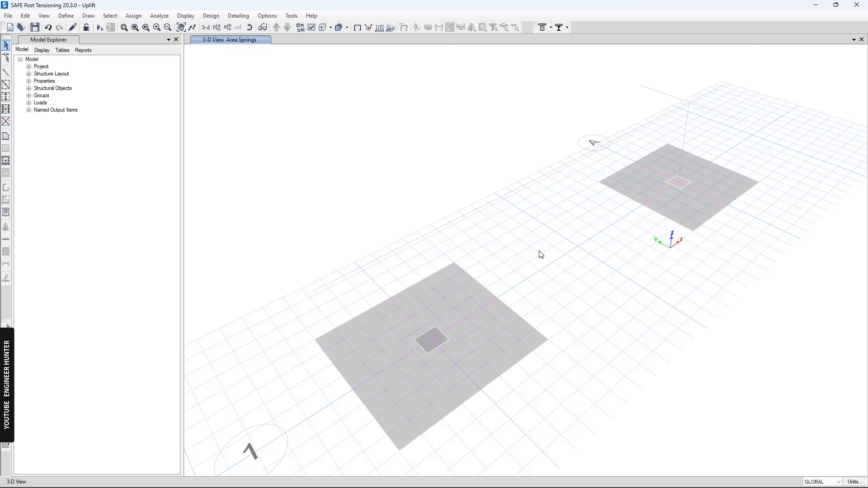
mouse_move(451, 294)
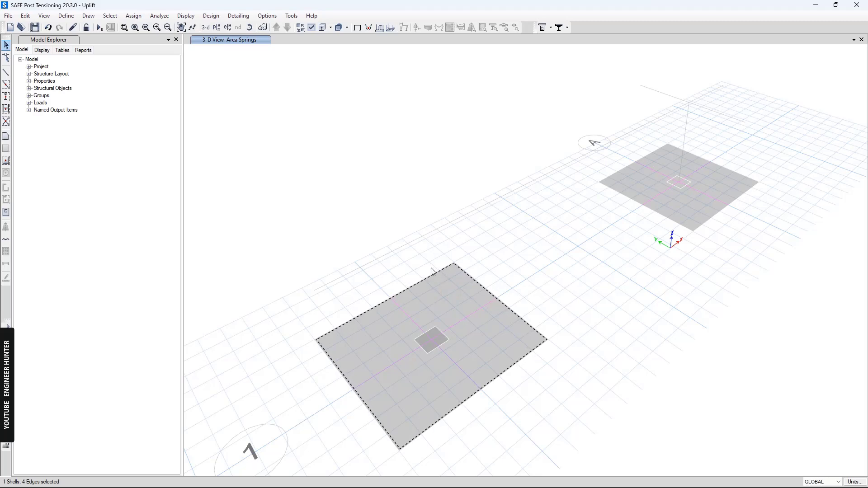
mouse_move(635, 190)
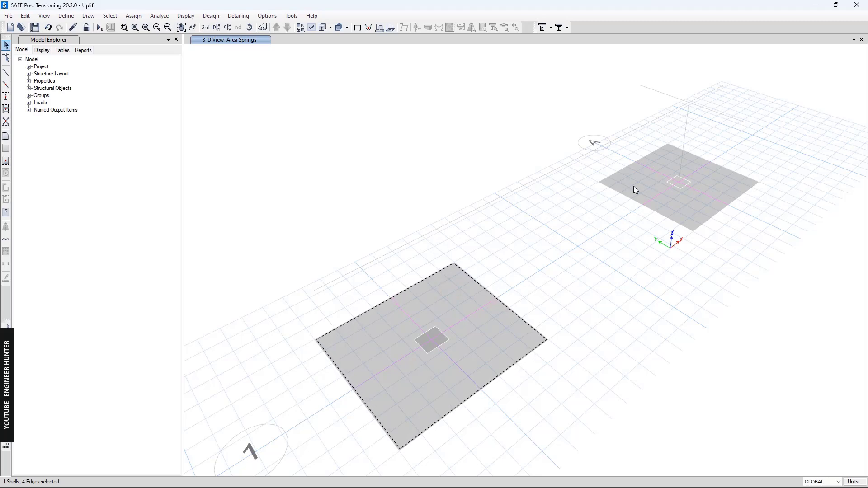
Display the Dead joint loads, showing 100 at each footing's column centre.
left_click(678, 190)
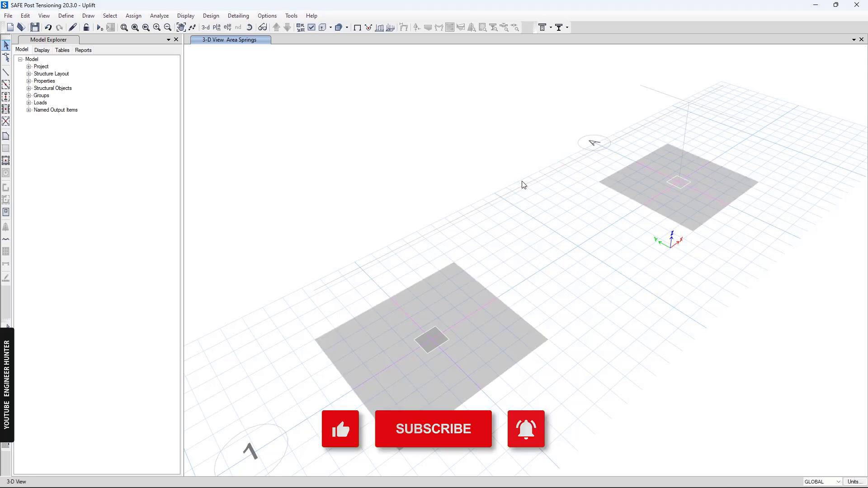
mouse_move(412, 147)
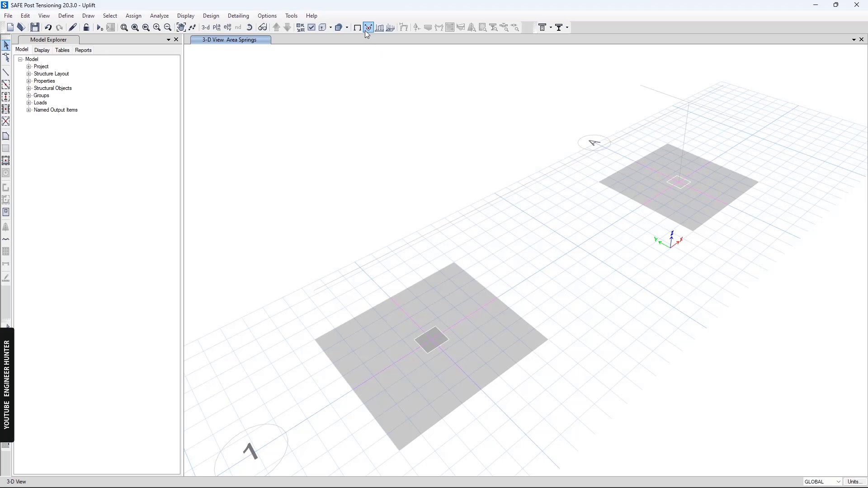
left_click(368, 27)
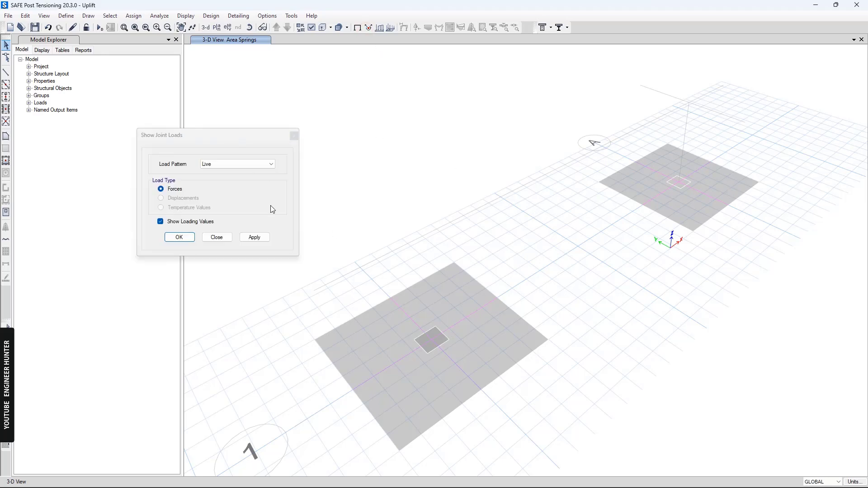
left_click(236, 164)
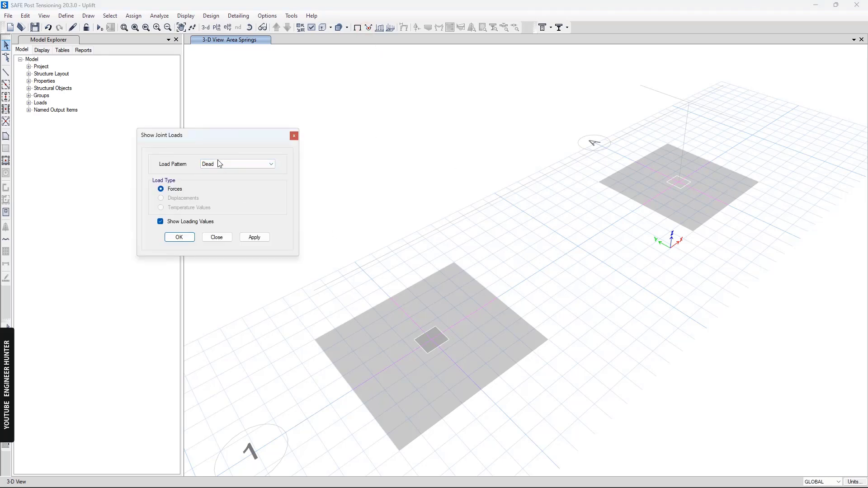
left_click(254, 237)
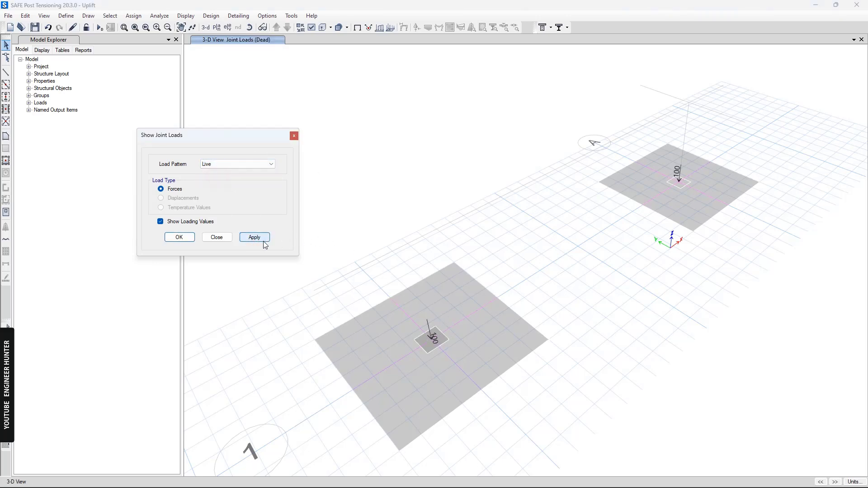
left_click(254, 237)
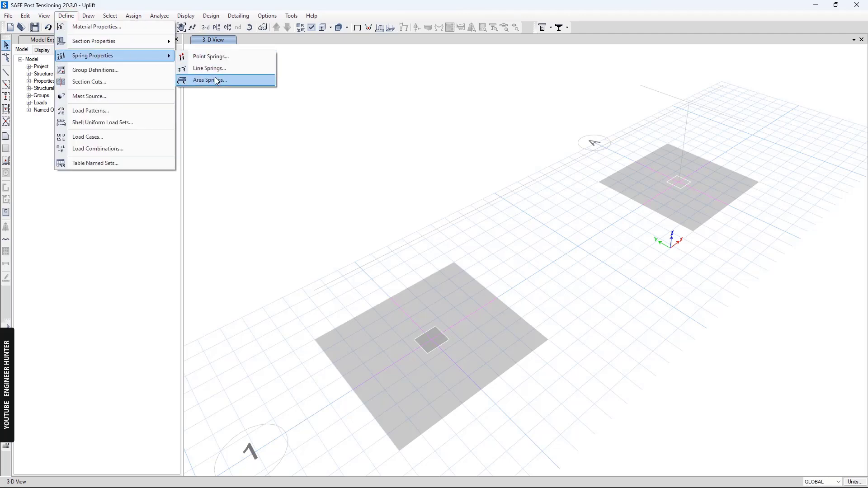
Add compression-only area spring ASpr1 with subgrade modulus 20000.
left_click(209, 80)
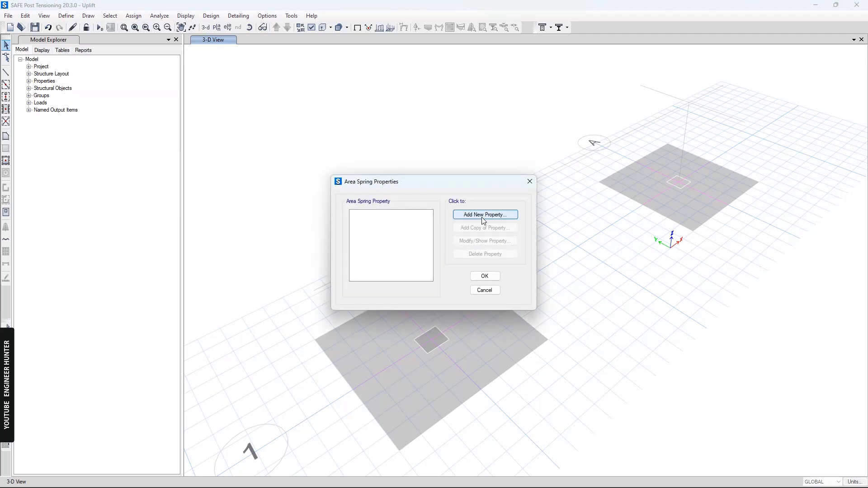
left_click(484, 215)
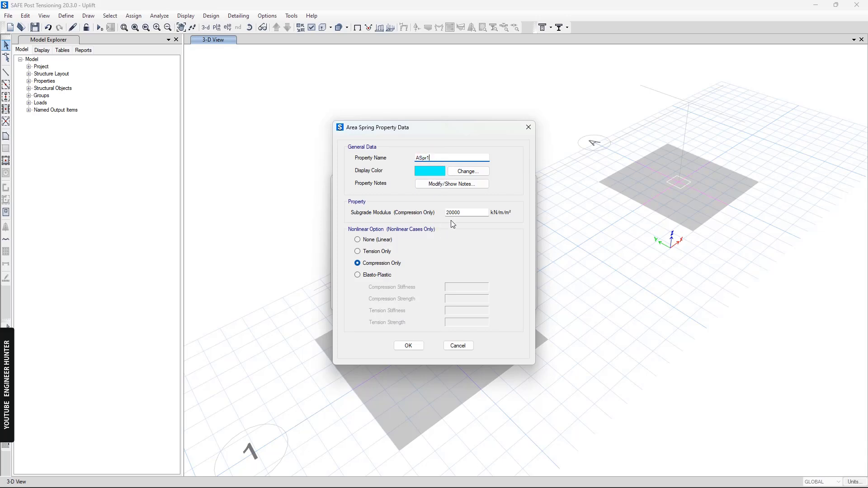
left_click(358, 238)
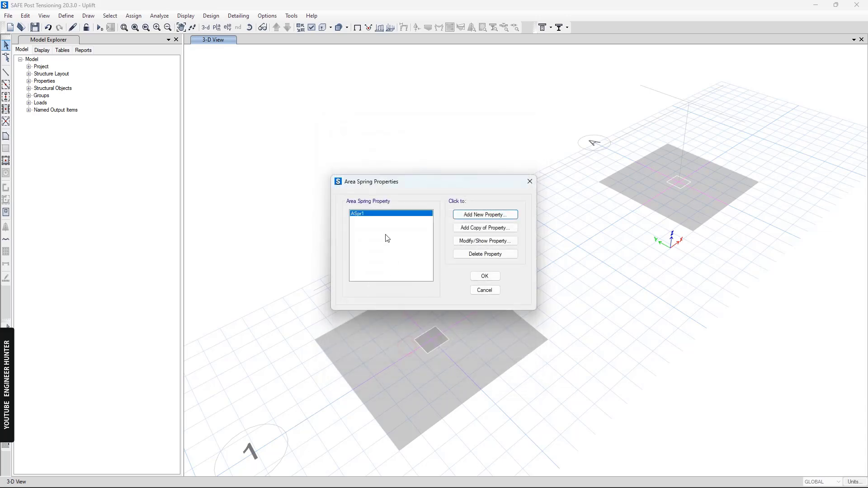
Add a second compression-only area spring ASpr2 with modulus 20000 and keep both.
left_click(484, 215)
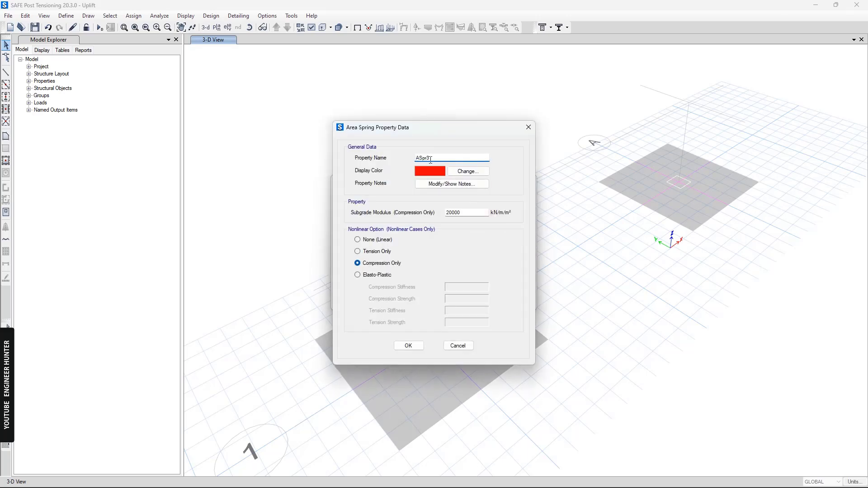
type("ASpr2")
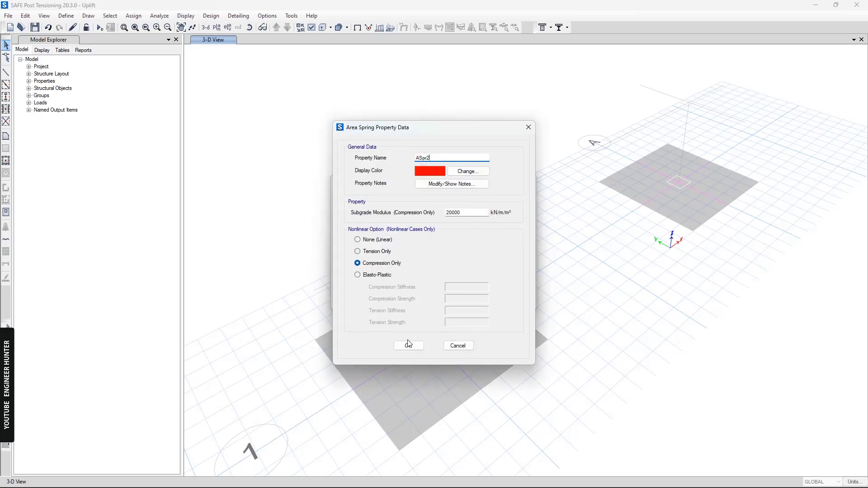
left_click(409, 345)
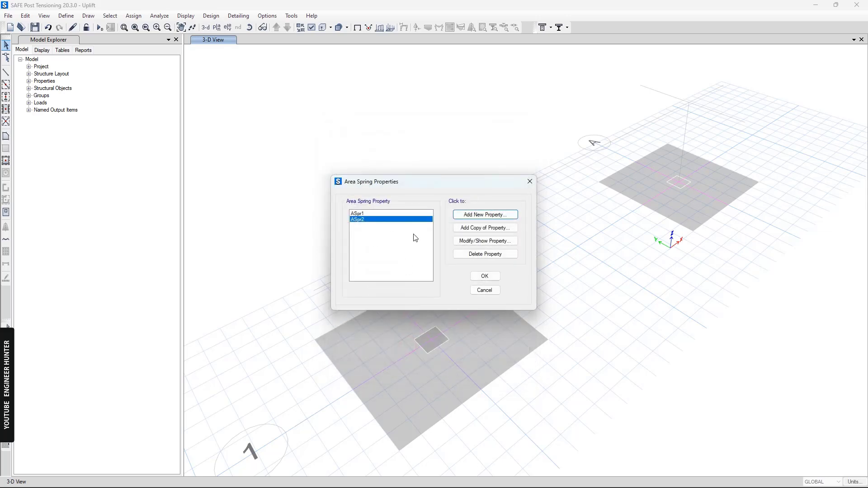
mouse_move(476, 279)
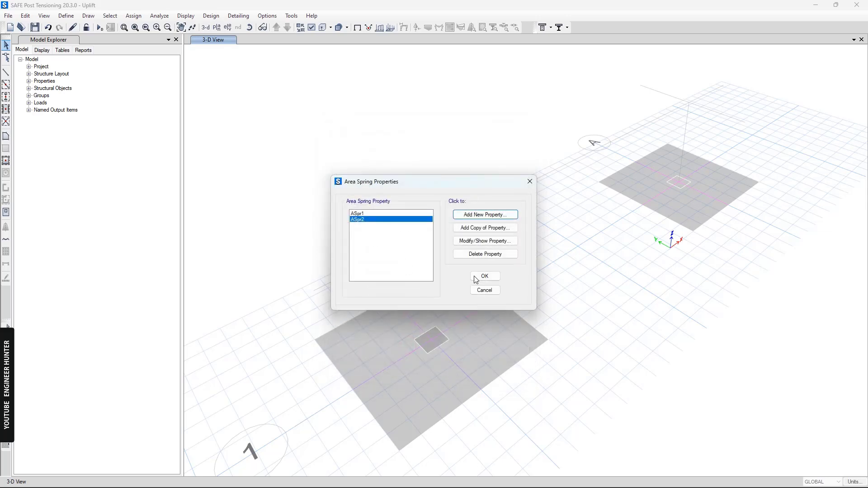
left_click(484, 276)
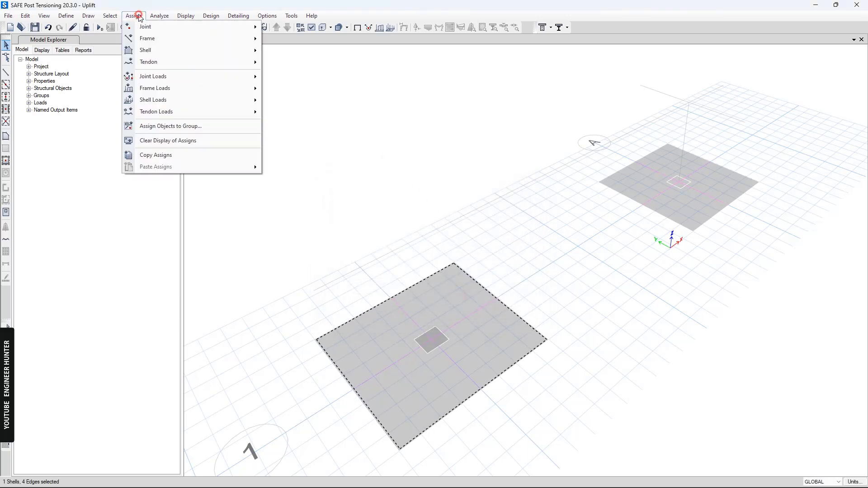
mouse_move(145, 50)
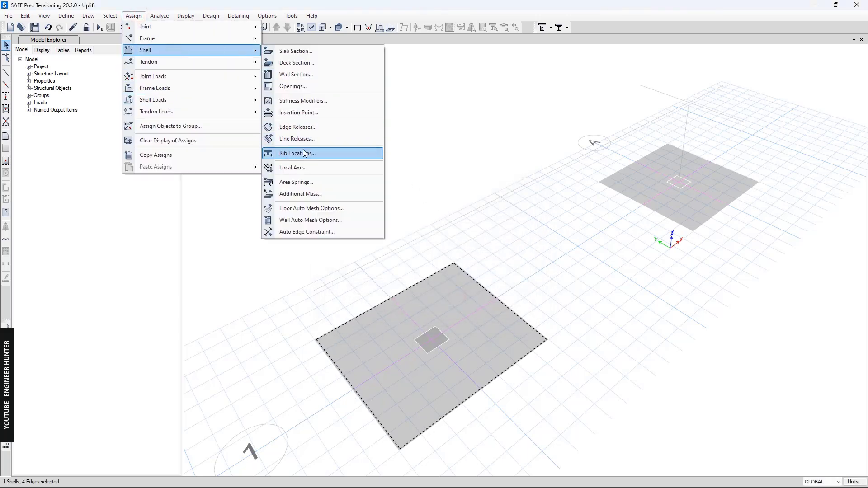
Assign ASpr1 to the near footing slab and ASpr2 to the far footing slab.
left_click(296, 182)
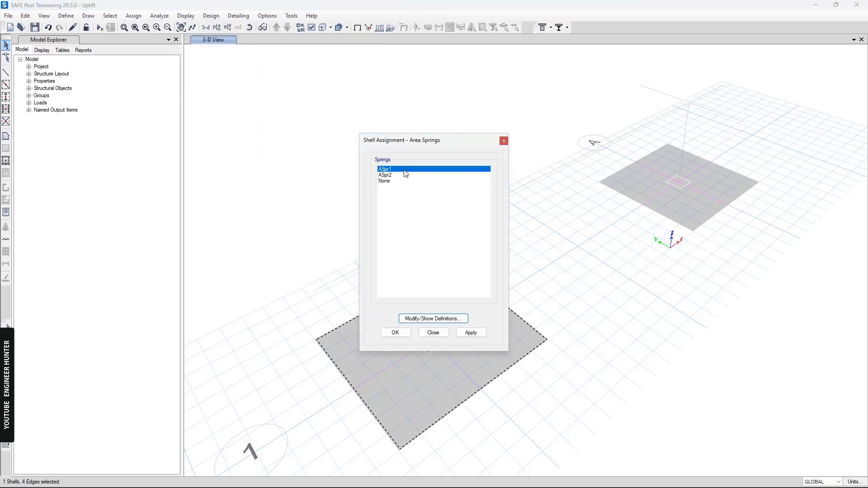
left_click(470, 333)
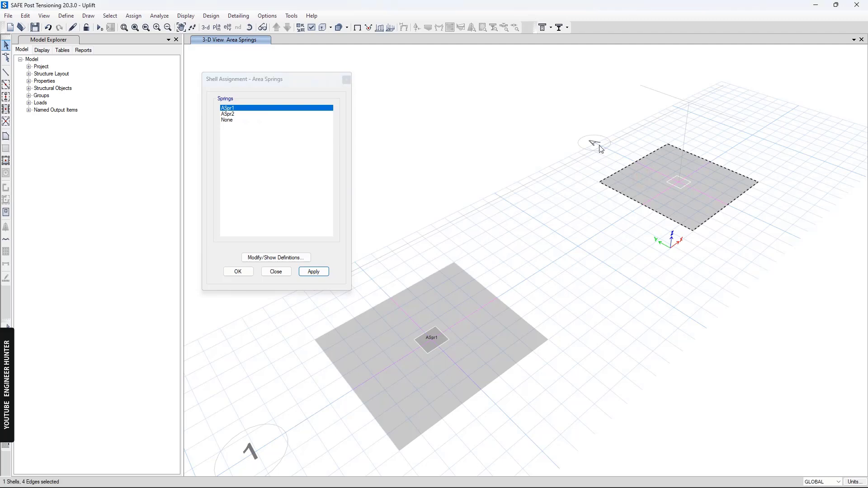
left_click(228, 114)
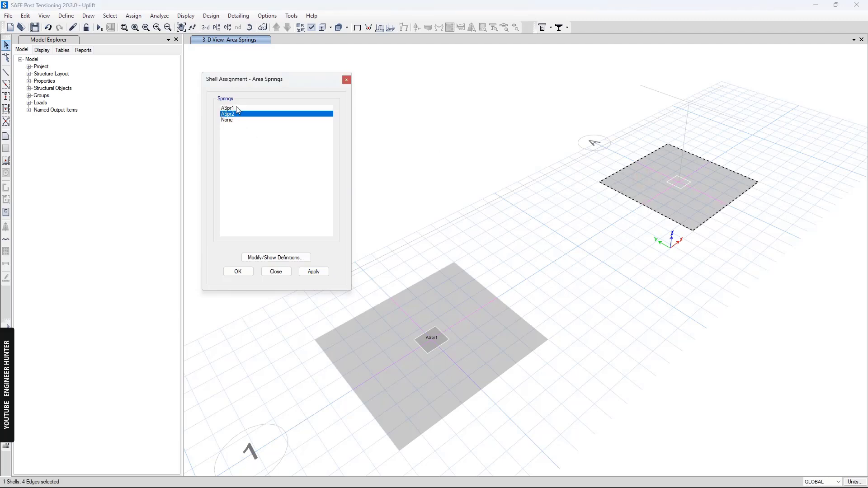
left_click(313, 271)
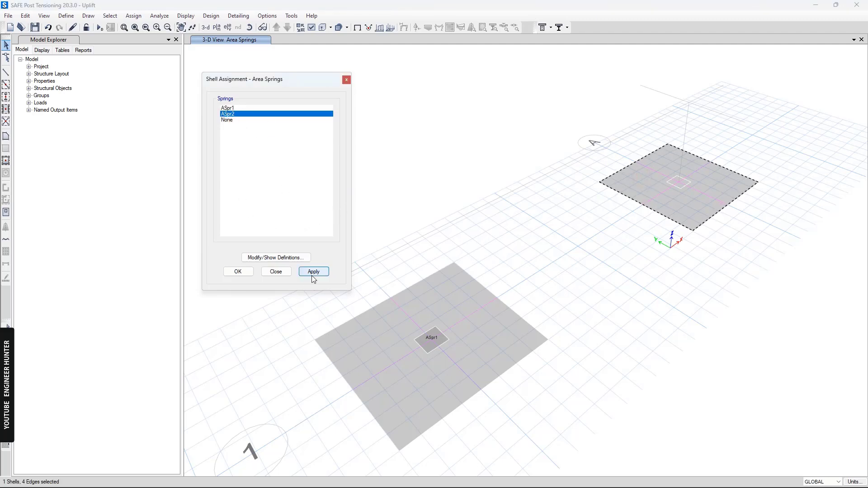
left_click(238, 271)
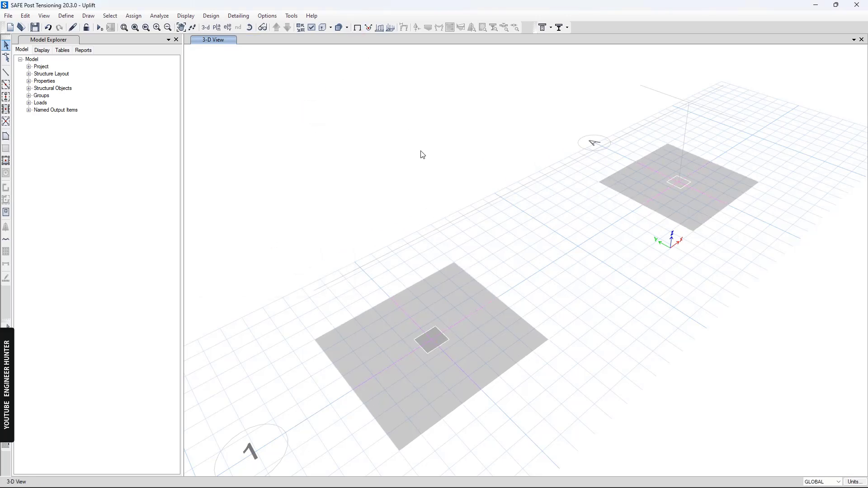
Start a new load case and make it Nonlinear Static.
left_click(66, 15)
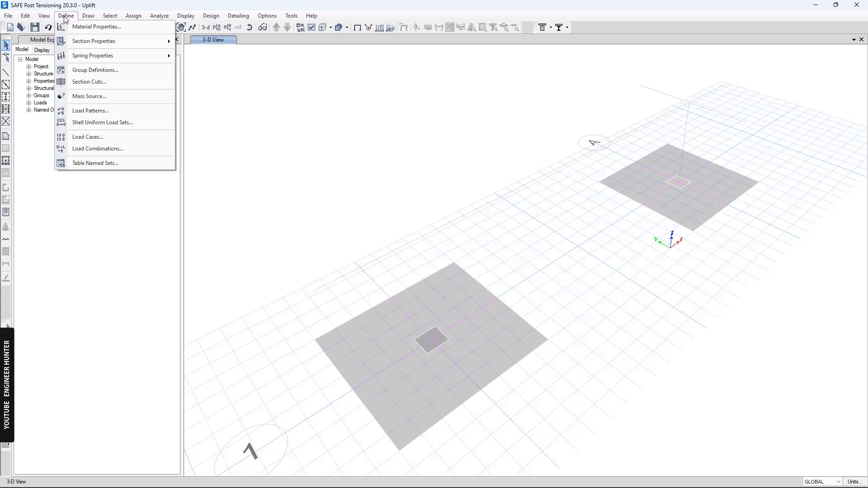
mouse_move(87, 136)
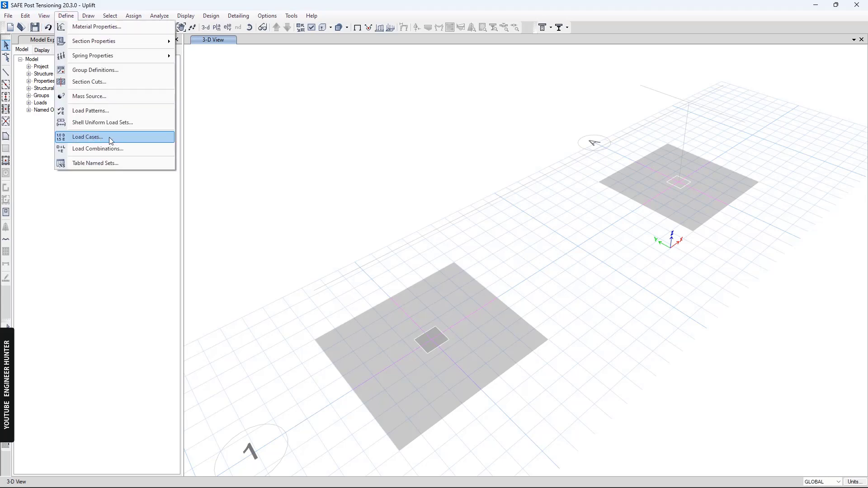
left_click(87, 136)
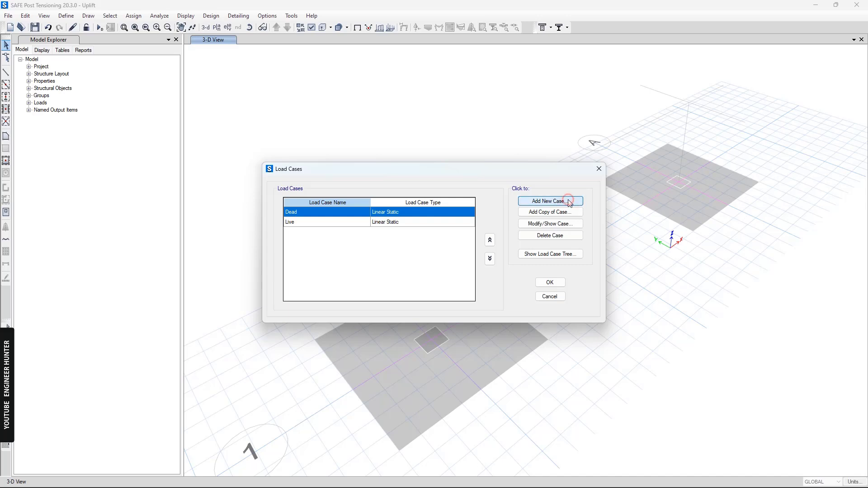
left_click(549, 201)
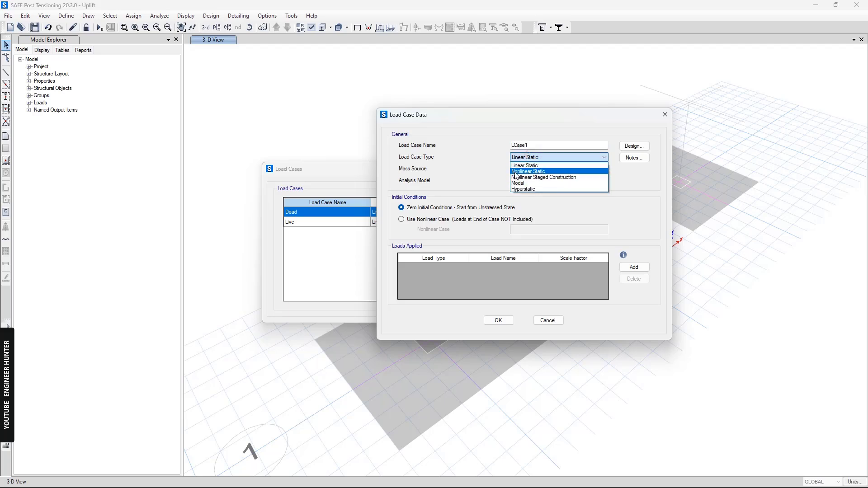
mouse_move(526, 176)
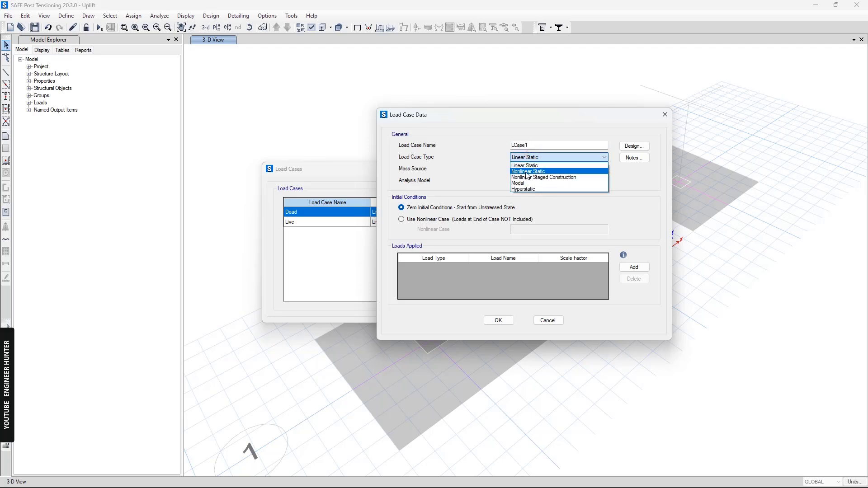
left_click(527, 171)
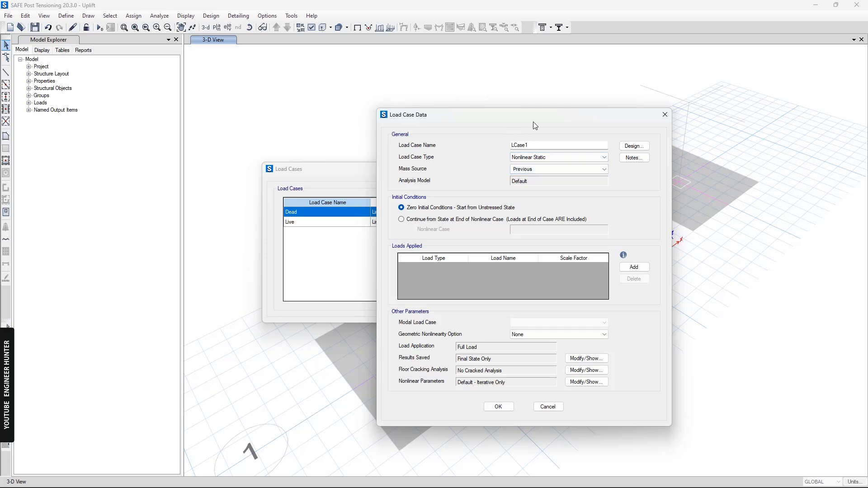
mouse_move(553, 132)
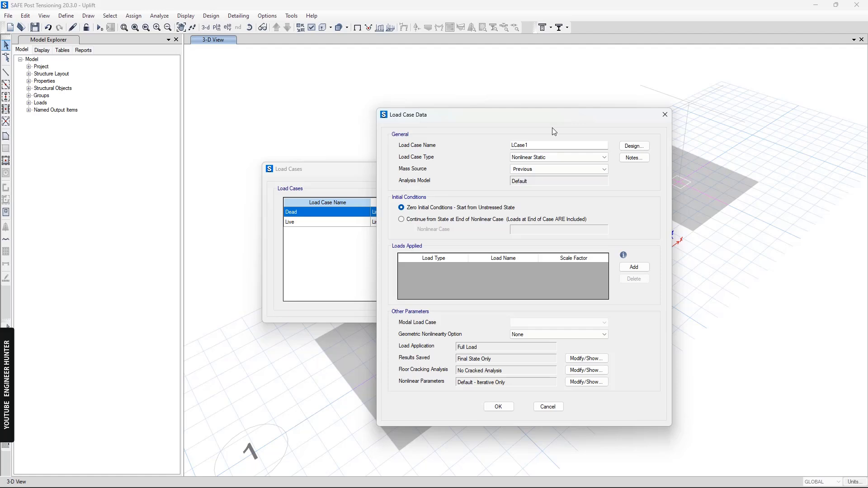
mouse_move(535, 259)
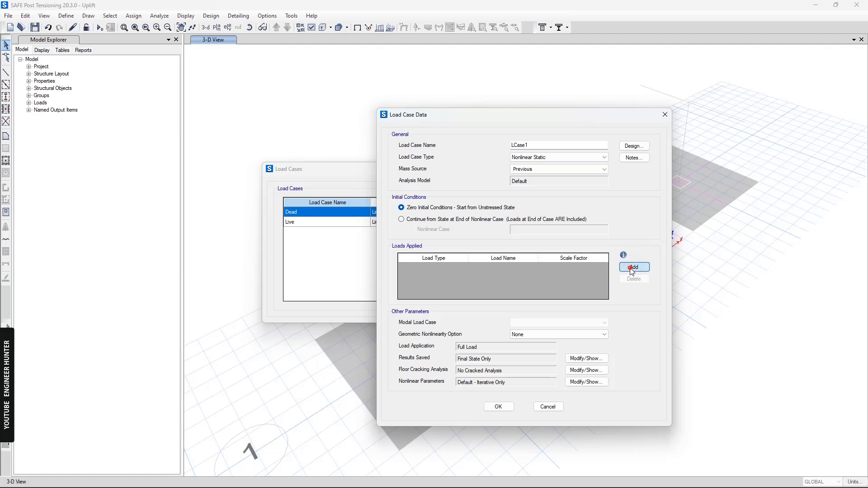
Combine Dead and Live at factor 1 in LCase1 and save the load case list.
left_click(633, 267)
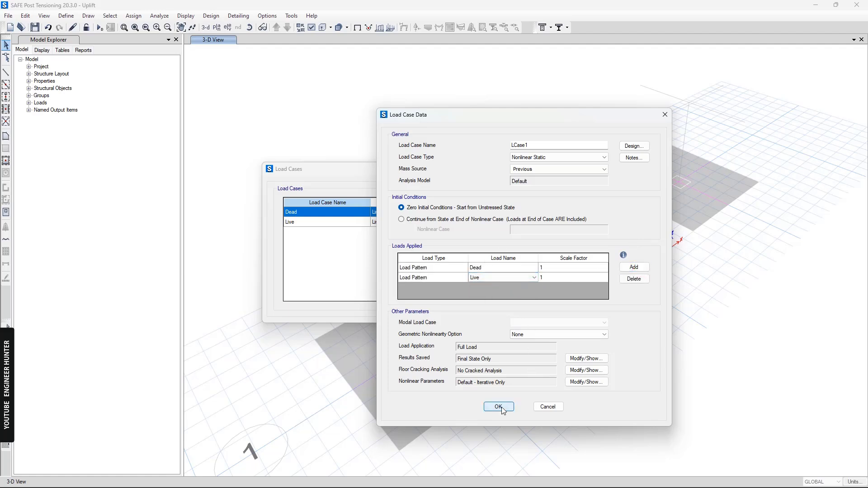
left_click(497, 406)
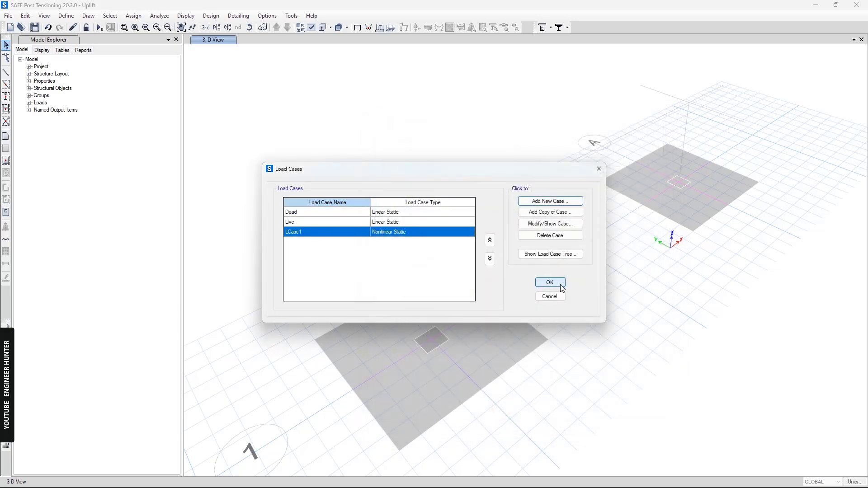
left_click(549, 282)
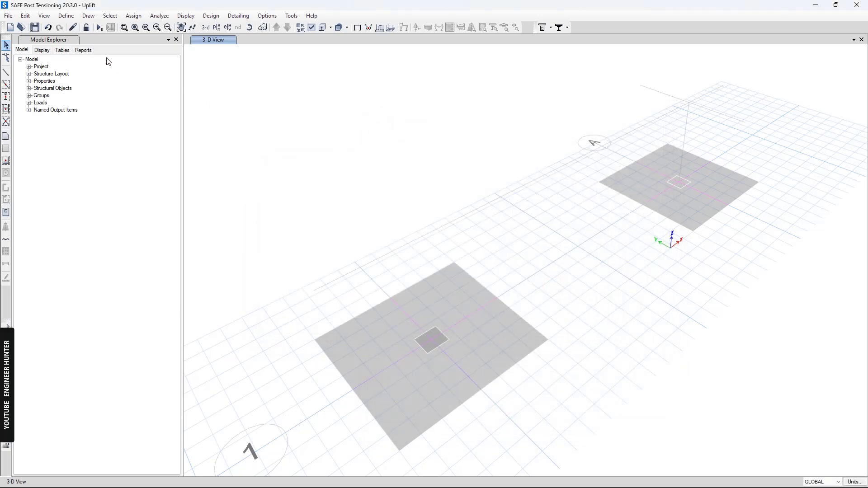
Run the analysis, review the Dead displacement contours, then return to the undeformed model.
left_click(159, 15)
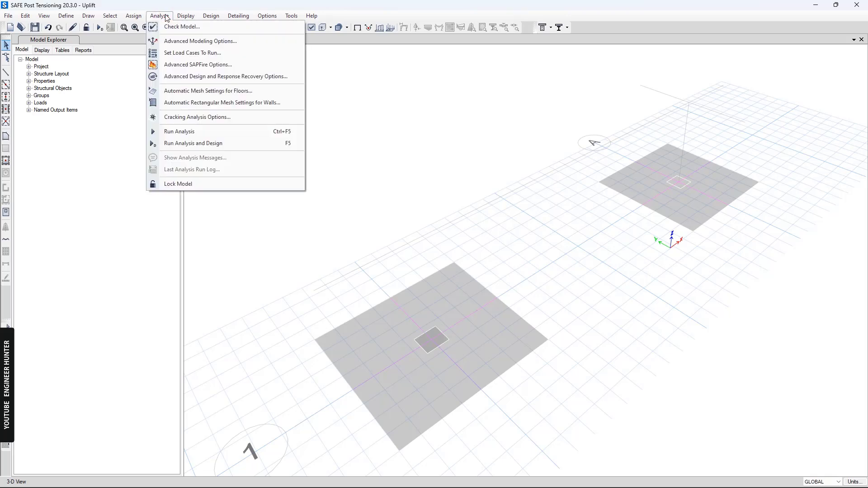
mouse_move(197, 117)
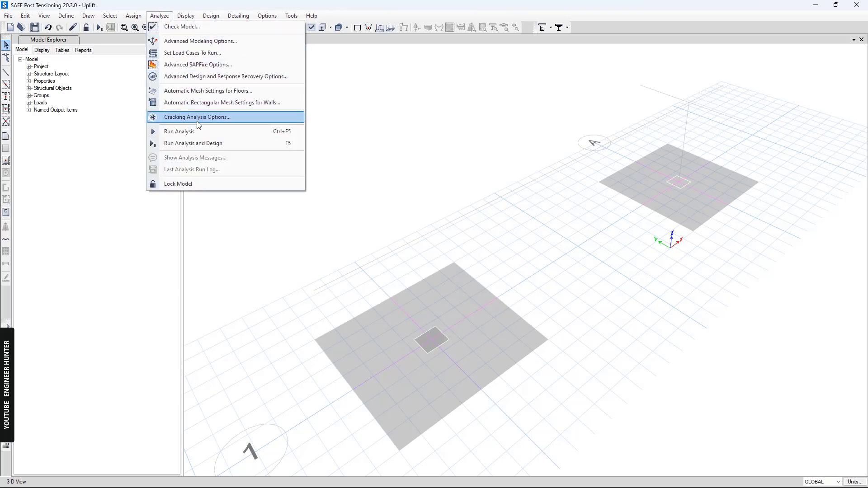
left_click(179, 131)
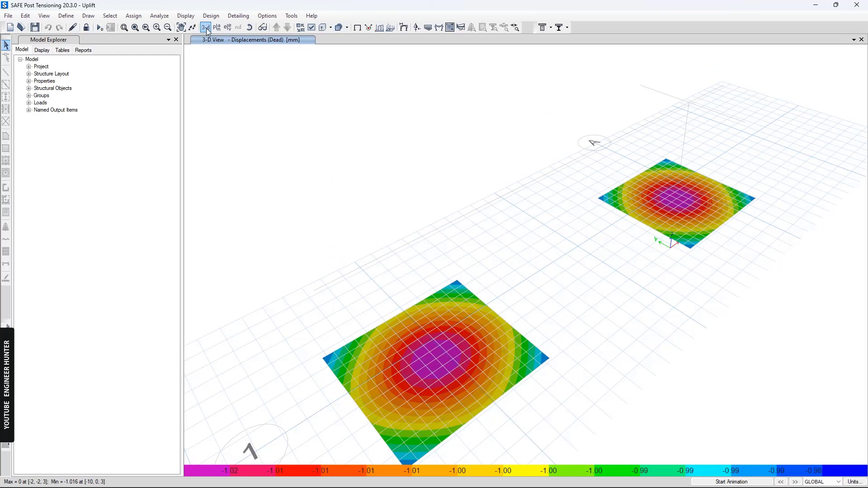
left_click(389, 27)
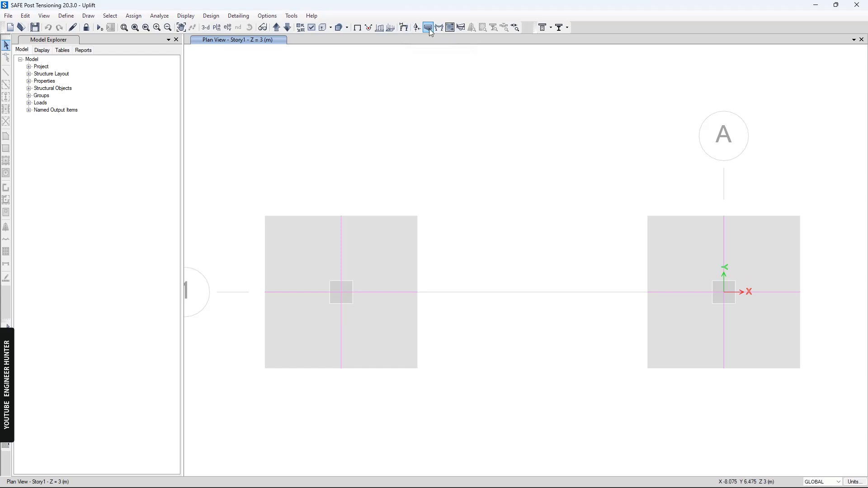
Set the soil pressure display to show LCase1.
left_click(428, 27)
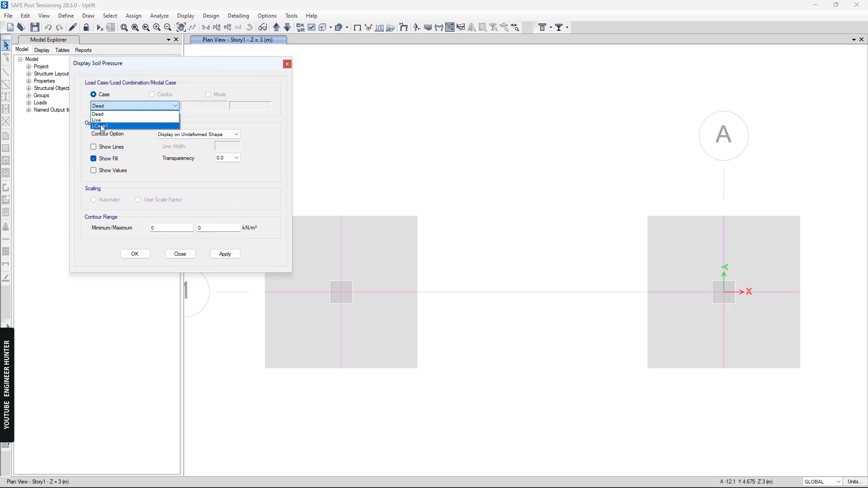
left_click(98, 125)
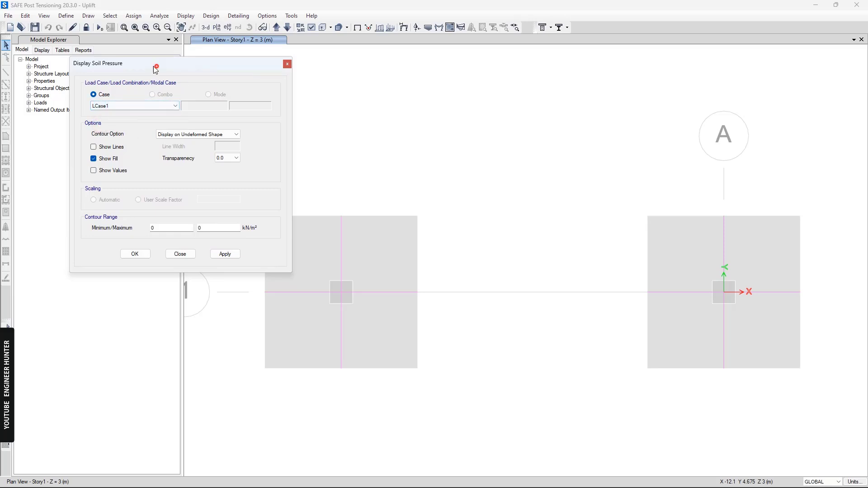
left_click(224, 253)
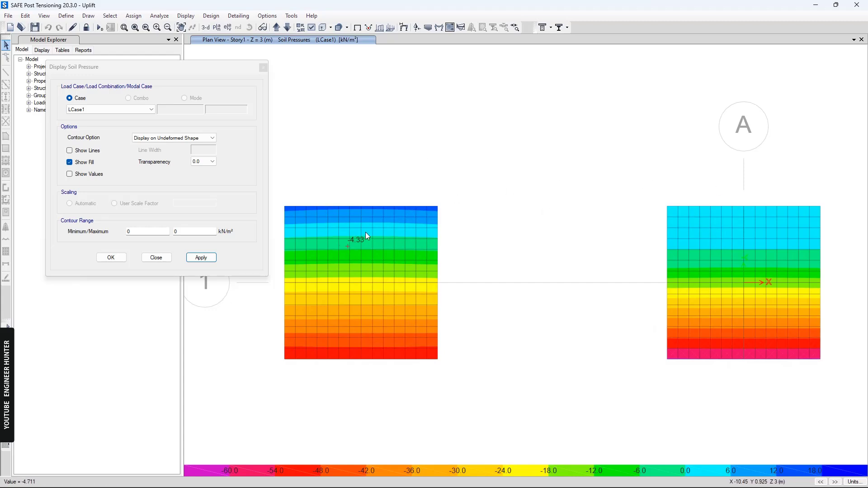
mouse_move(410, 187)
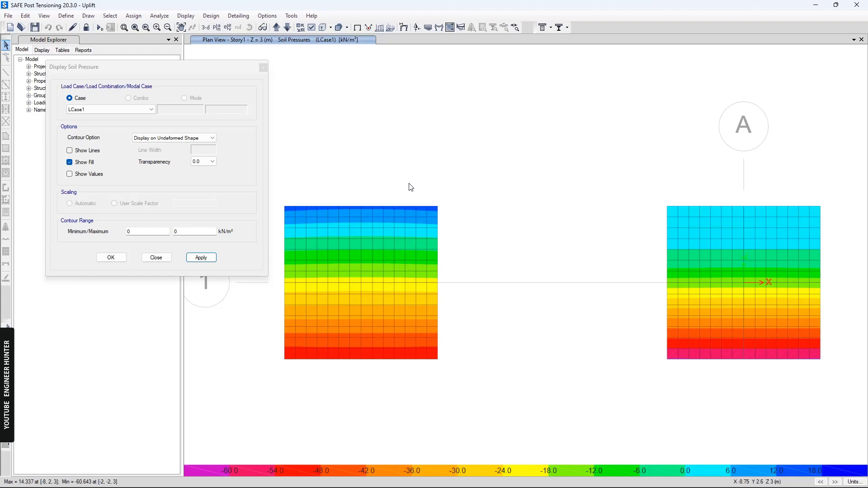
mouse_move(810, 323)
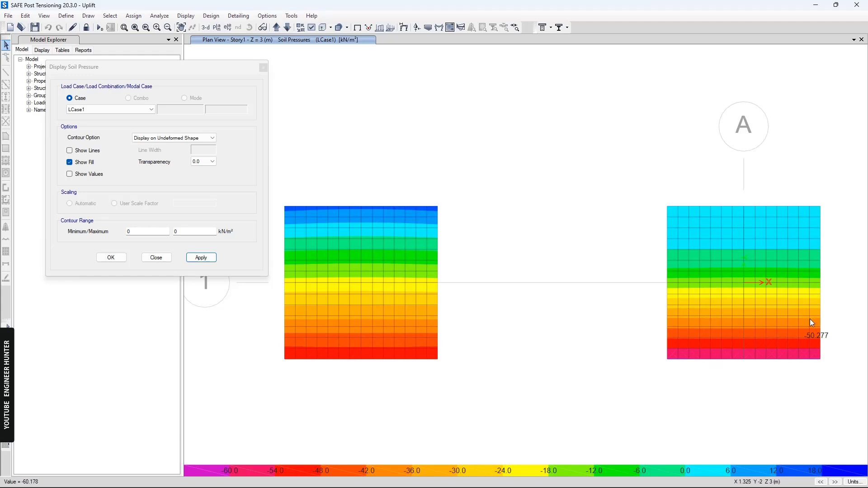
mouse_move(713, 233)
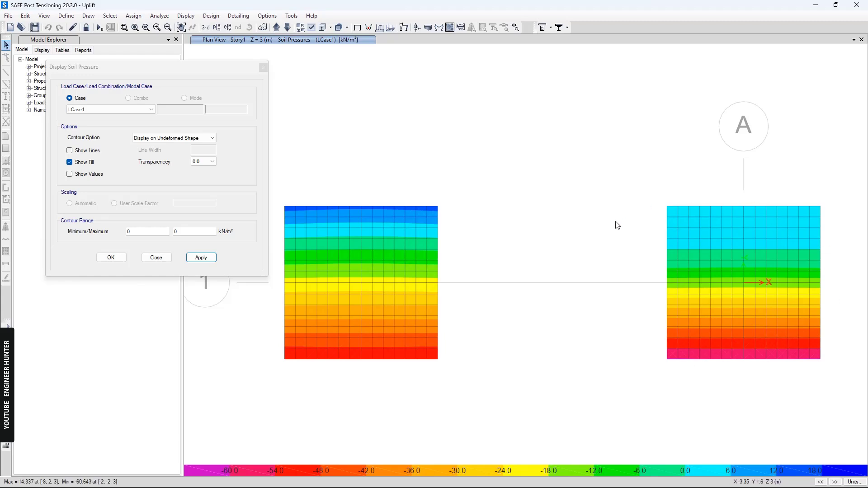
mouse_move(458, 243)
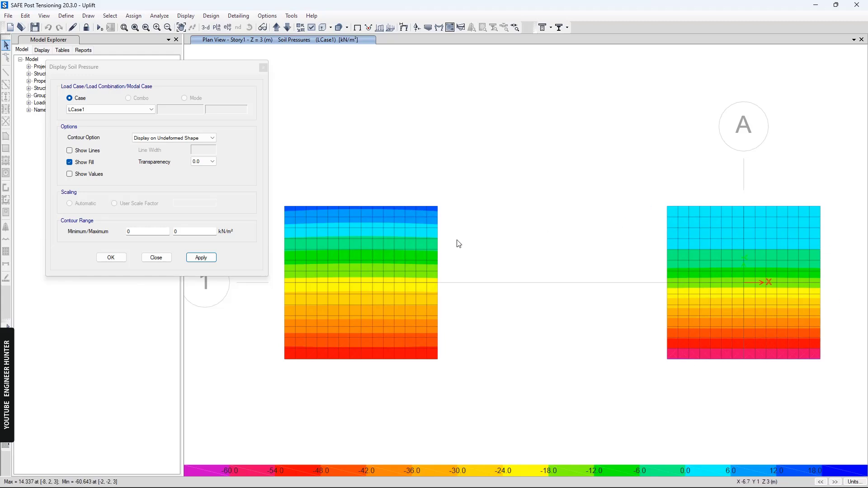
mouse_move(360, 208)
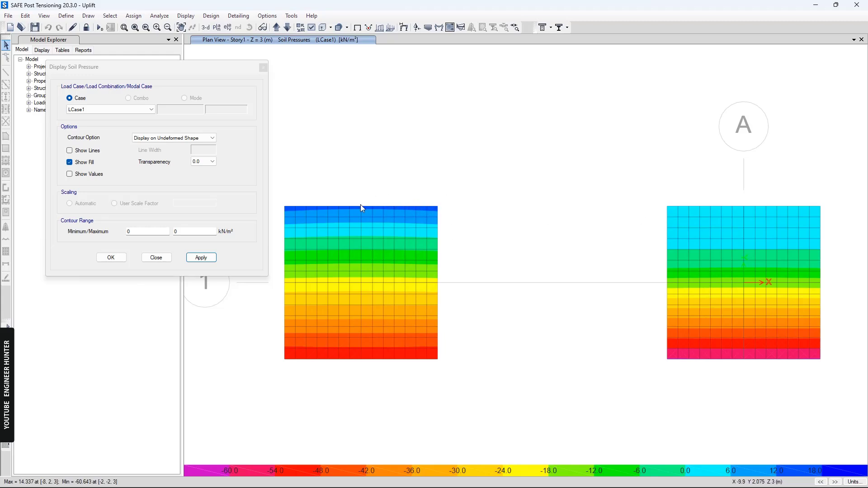
mouse_move(369, 213)
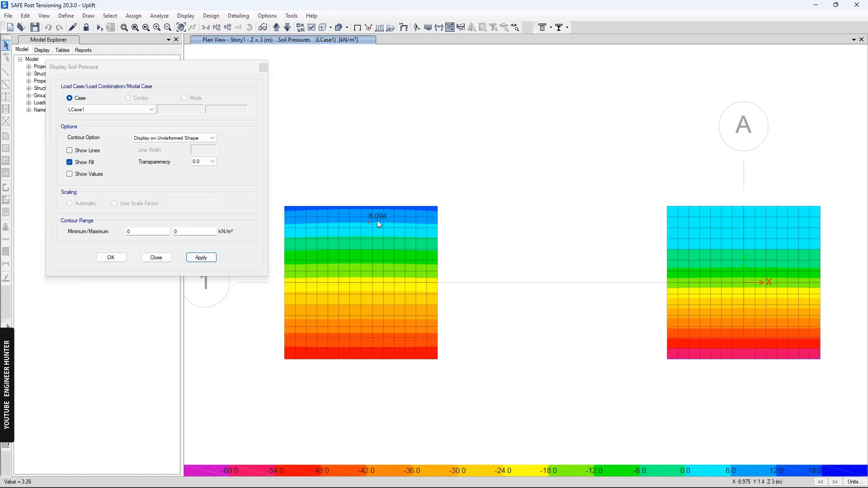
mouse_move(406, 213)
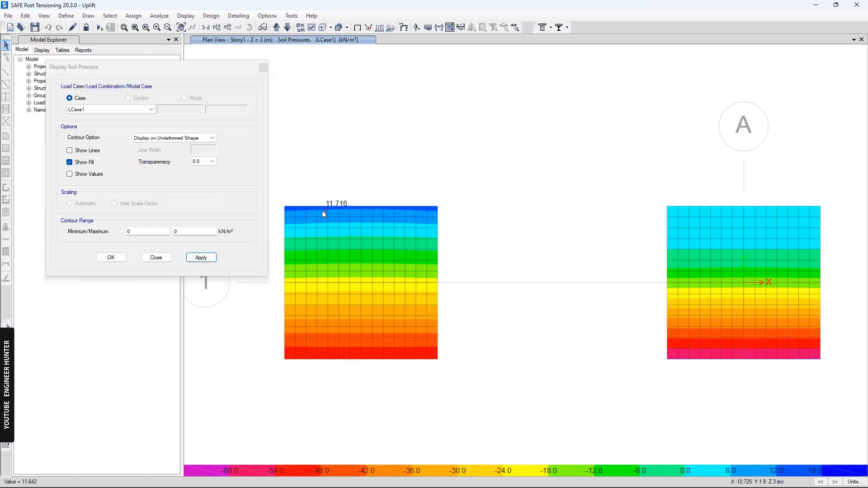
mouse_move(359, 215)
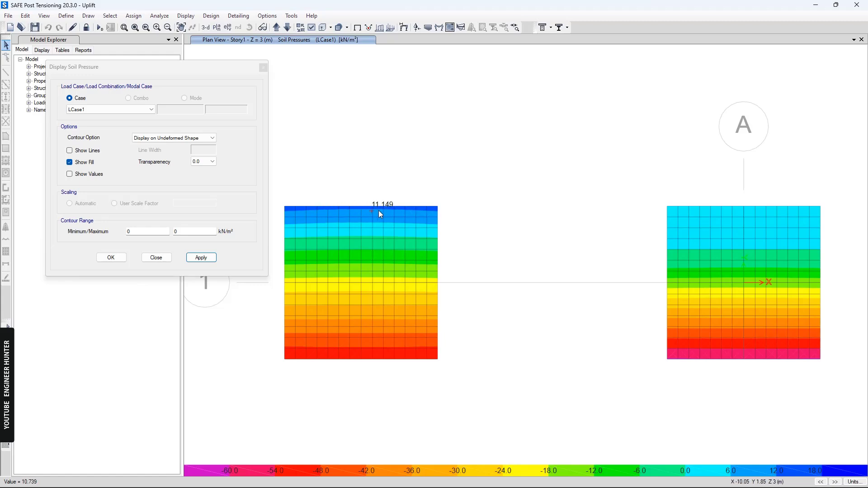
mouse_move(359, 355)
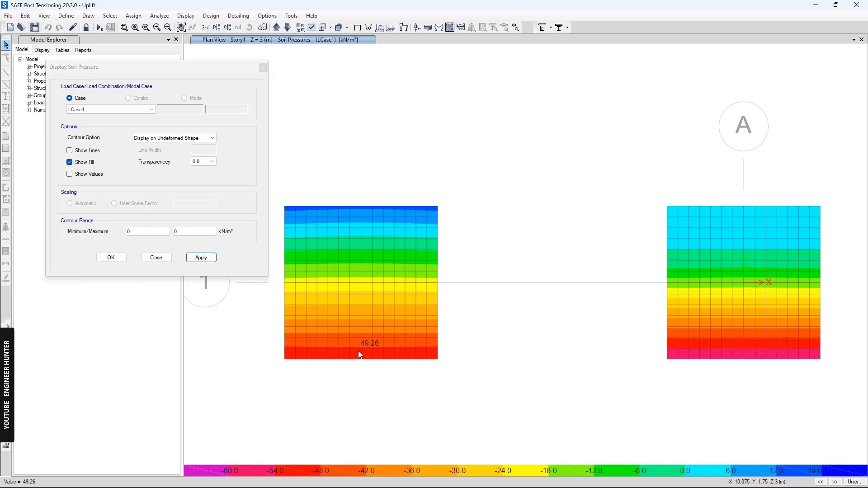
mouse_move(355, 357)
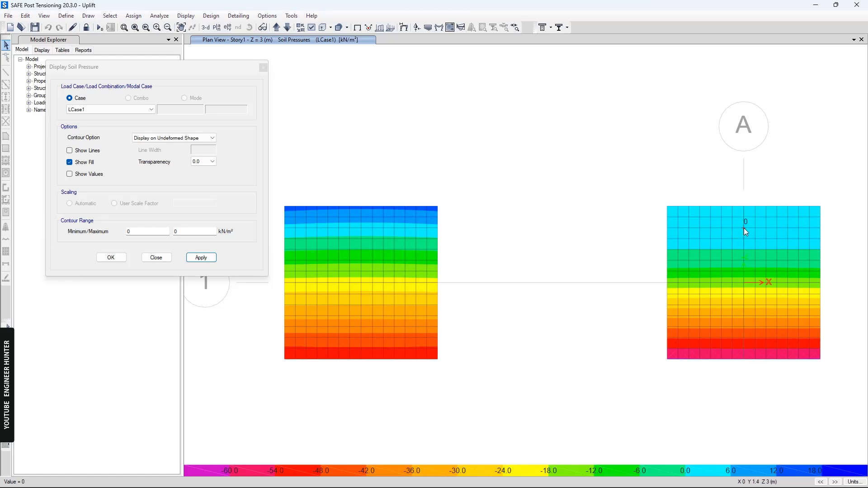
mouse_move(793, 258)
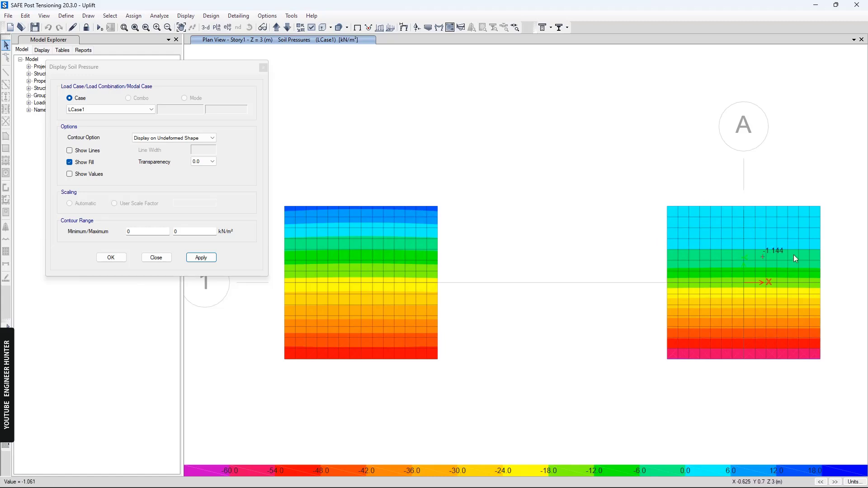
mouse_move(755, 231)
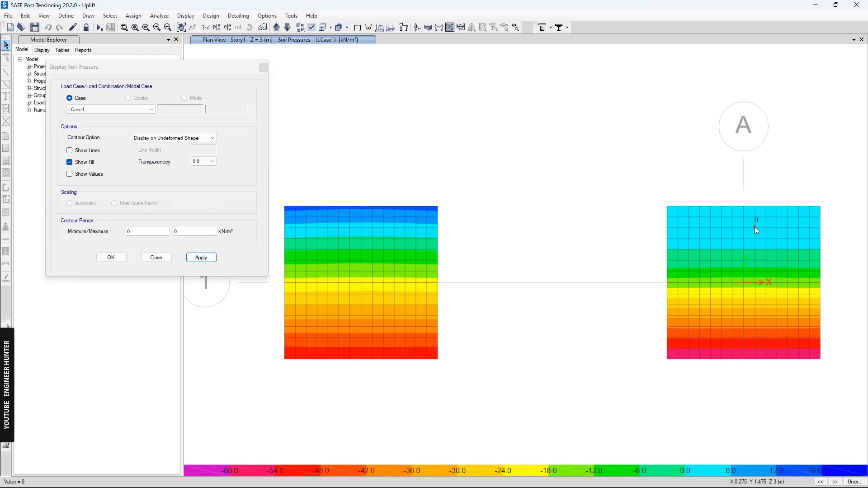
mouse_move(743, 229)
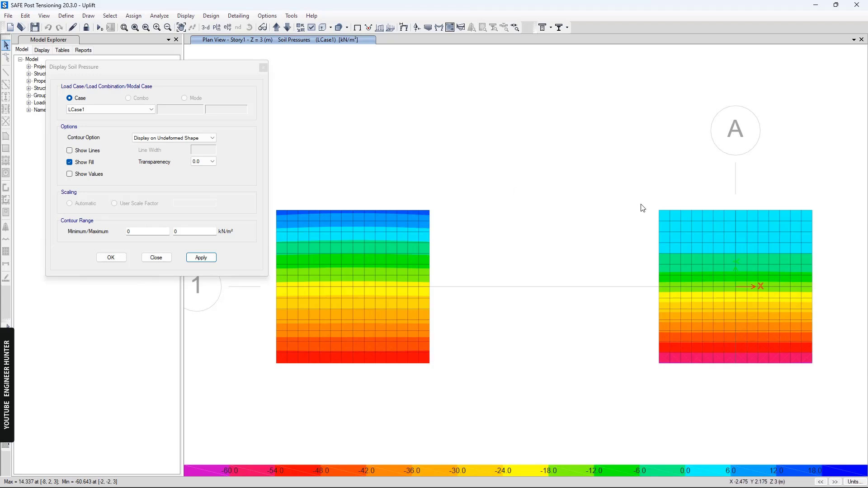
mouse_move(701, 226)
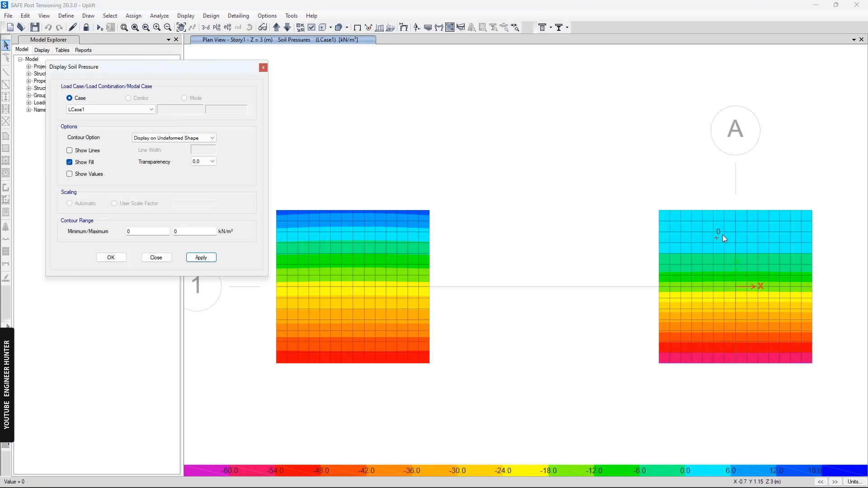
mouse_move(748, 228)
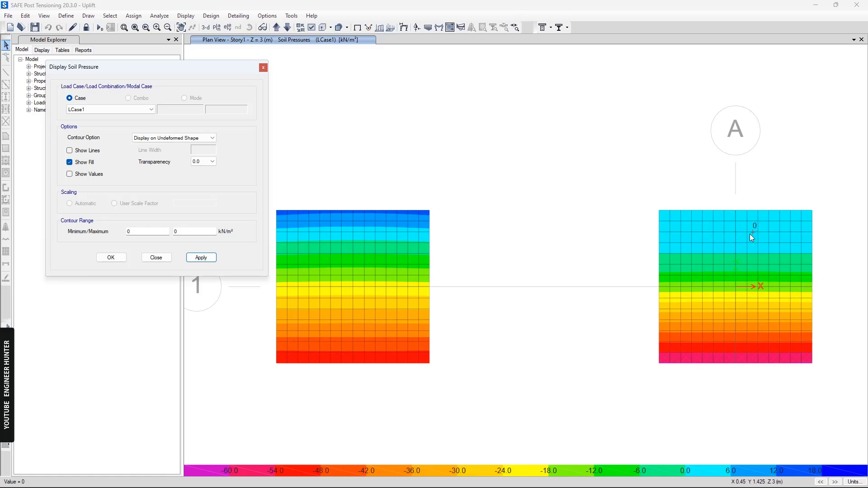
mouse_move(776, 240)
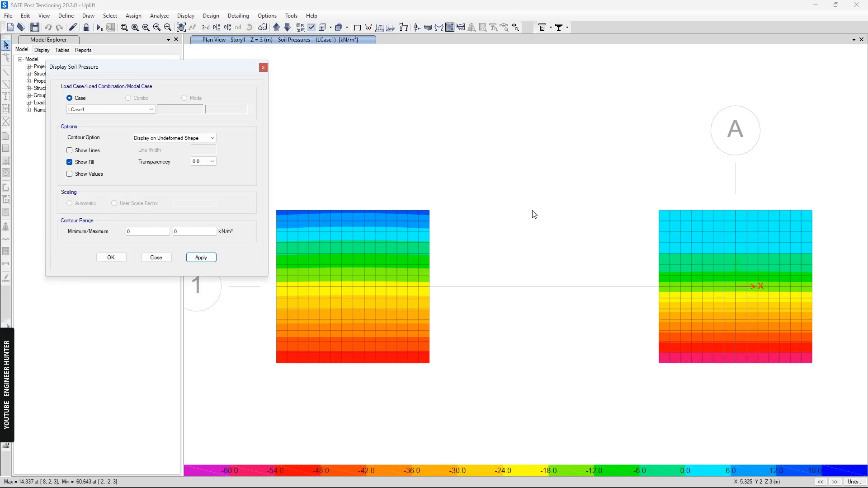
mouse_move(488, 143)
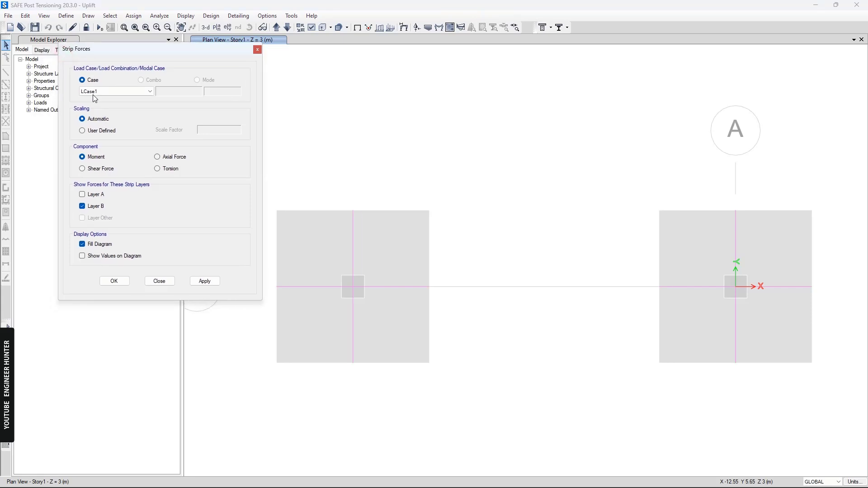
mouse_move(81, 55)
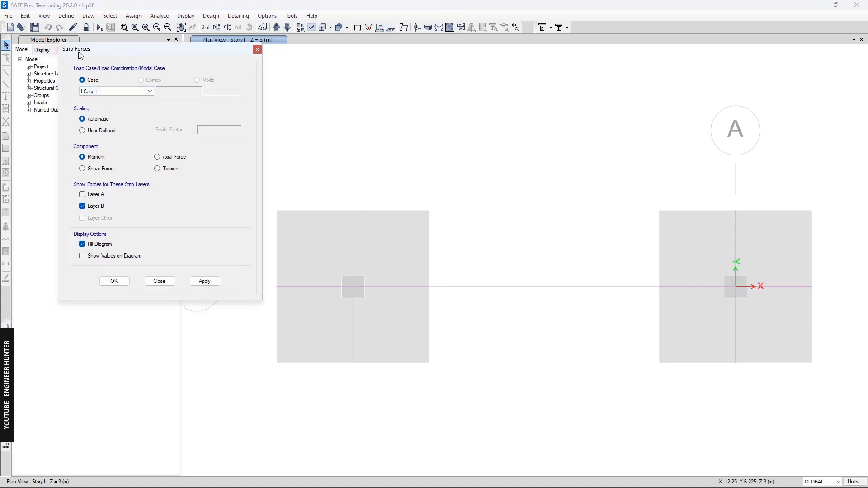
Bring up the strip force settings for LCase1 moments on Layer B with filled diagram.
left_click(116, 90)
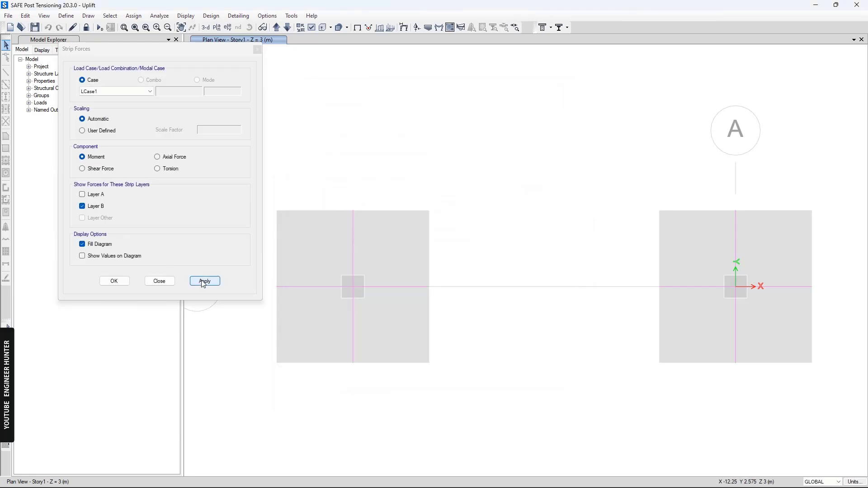
Draw LCase1 Layer B strip moment diagrams on both footings (max ~71.8, min ~-27.3 kN-m).
left_click(205, 280)
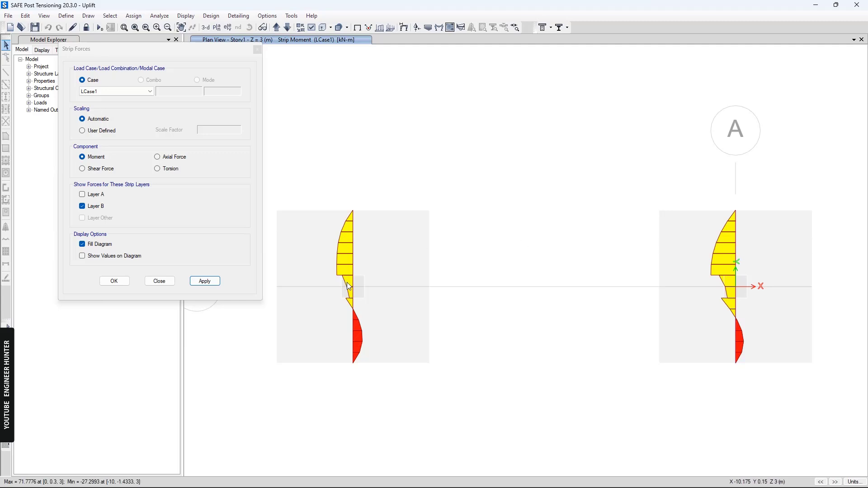
mouse_move(726, 282)
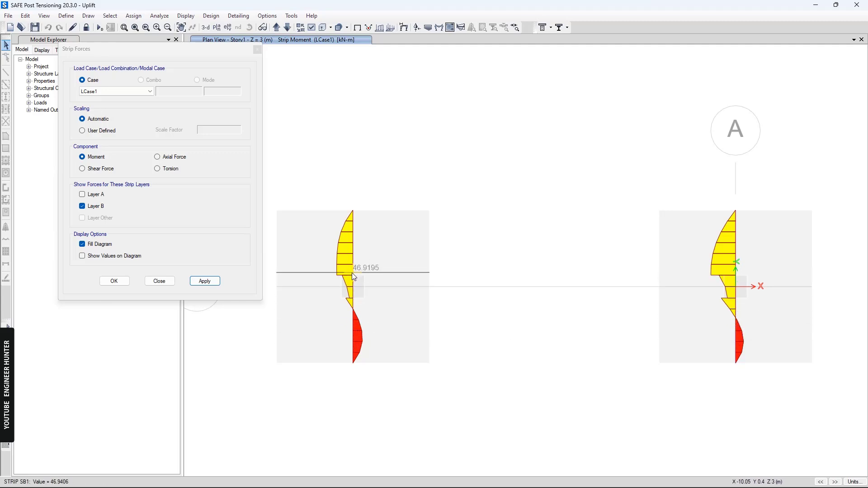
mouse_move(360, 255)
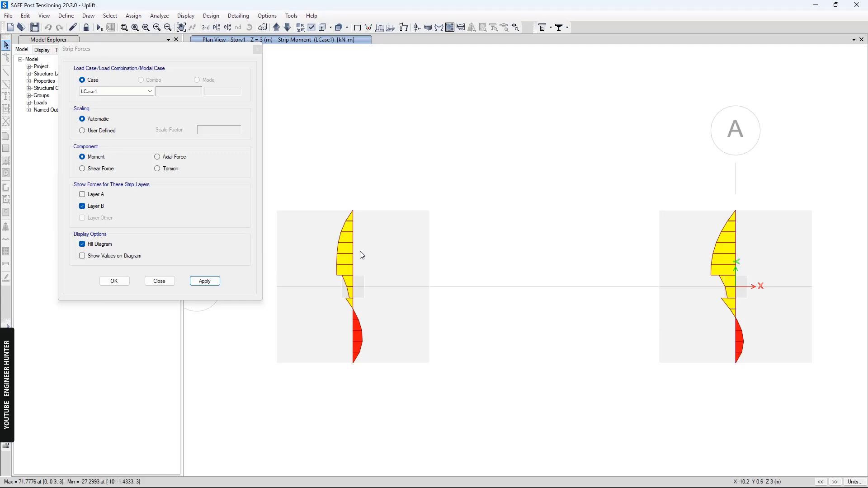
mouse_move(739, 276)
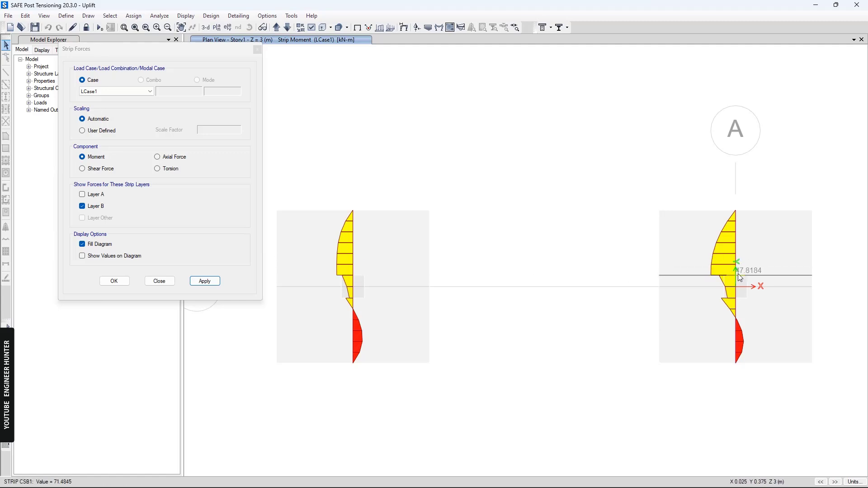
mouse_move(735, 272)
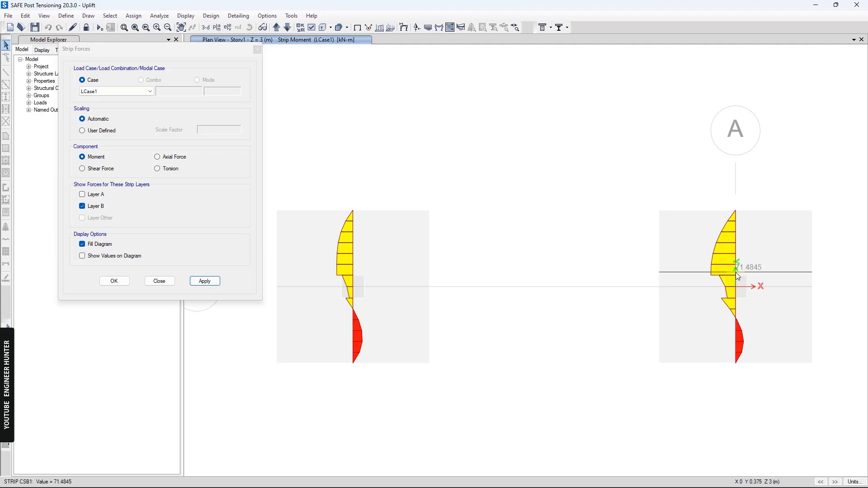
mouse_move(349, 337)
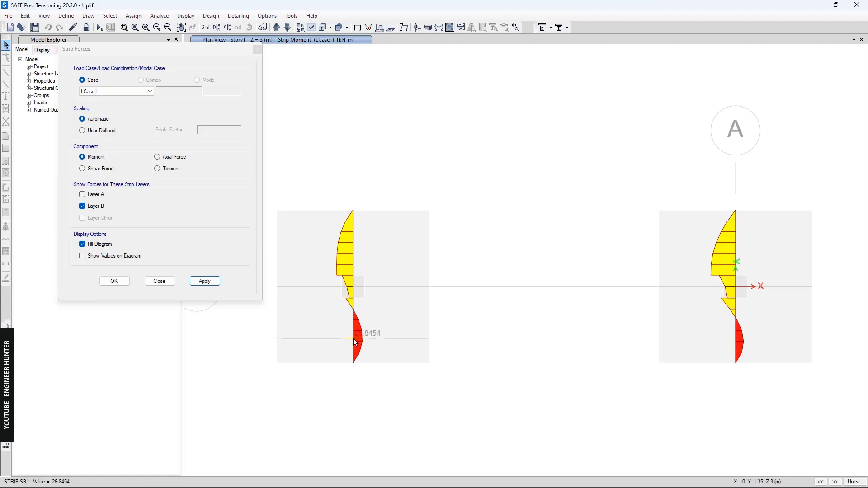
mouse_move(734, 344)
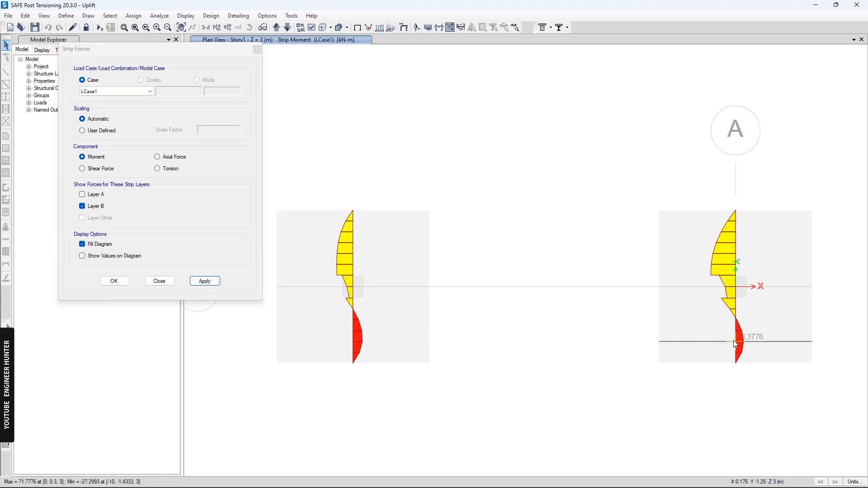
mouse_move(704, 312)
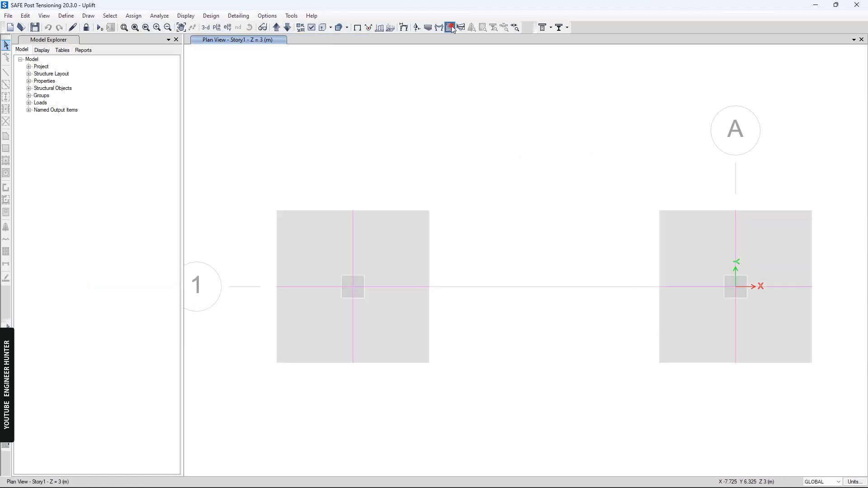
Plot LCase1 resultant M22 shell moment contours on both footings, peaking near 19.9 kN-m/m.
left_click(450, 27)
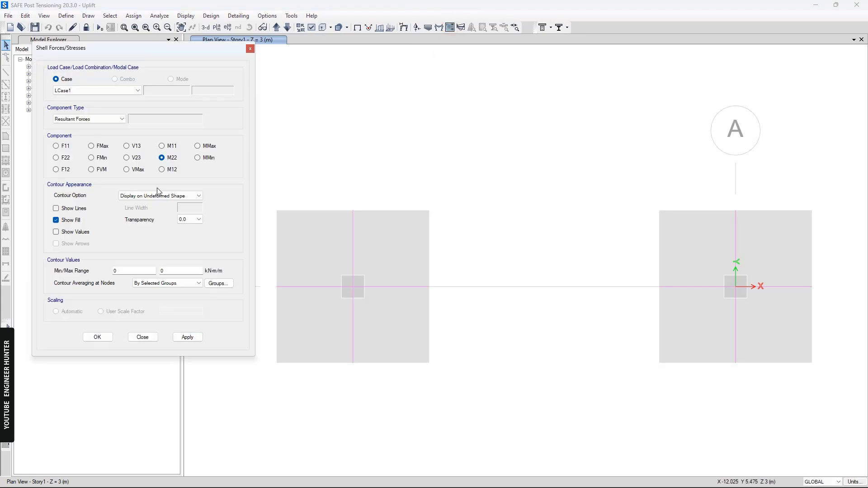
left_click(161, 157)
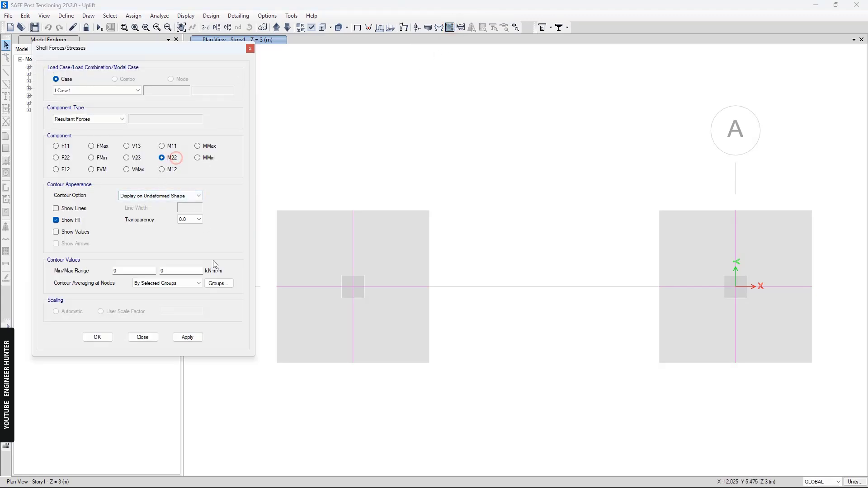
left_click(188, 337)
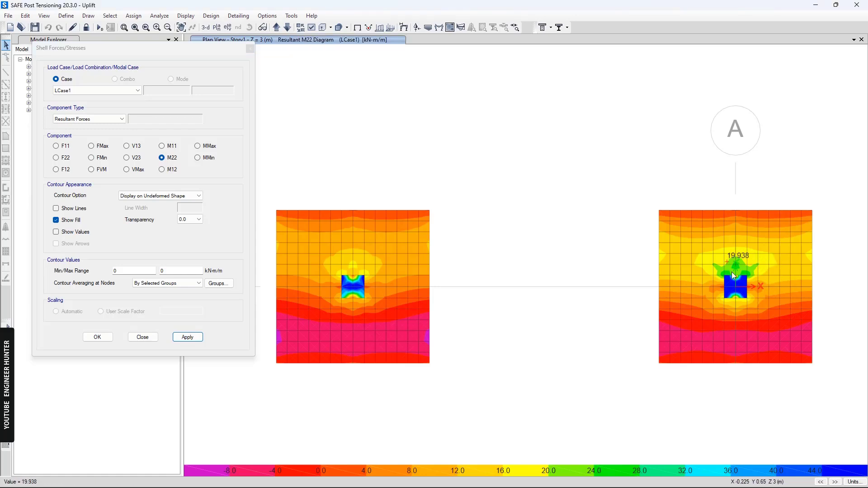
mouse_move(513, 260)
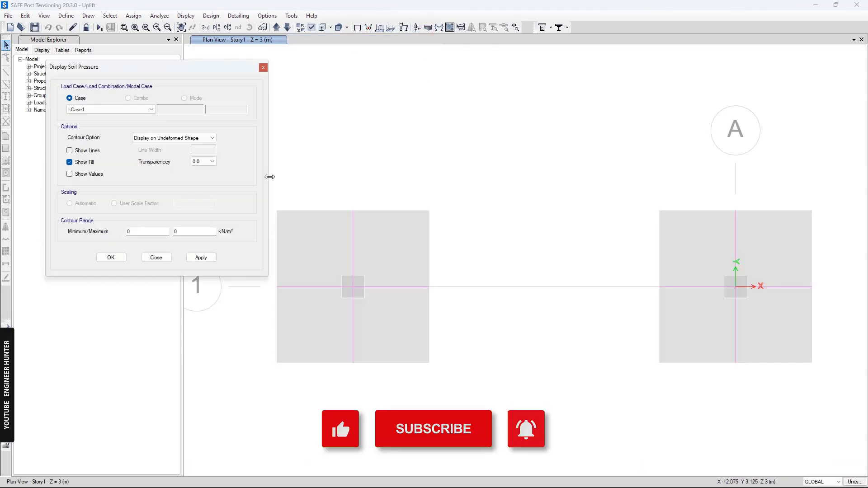
Redraw LCase1 soil pressure contours on both footings (about -60.6 to 14.3 kN/m²).
left_click(201, 257)
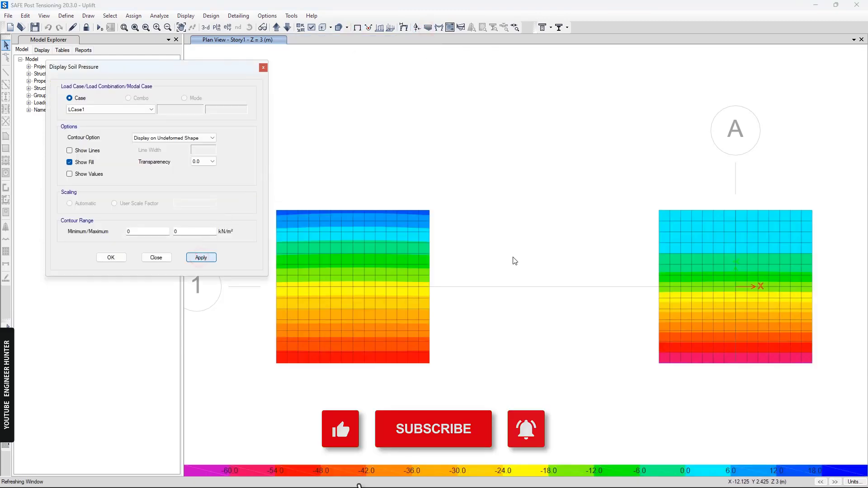
left_click(201, 257)
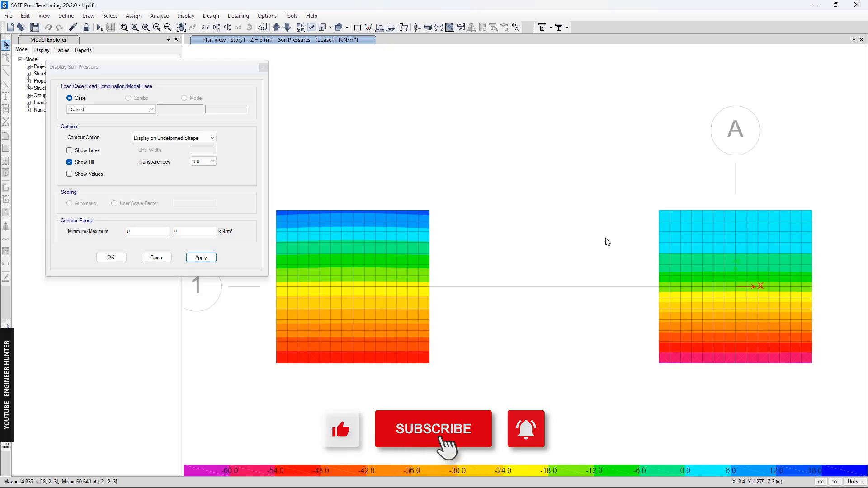